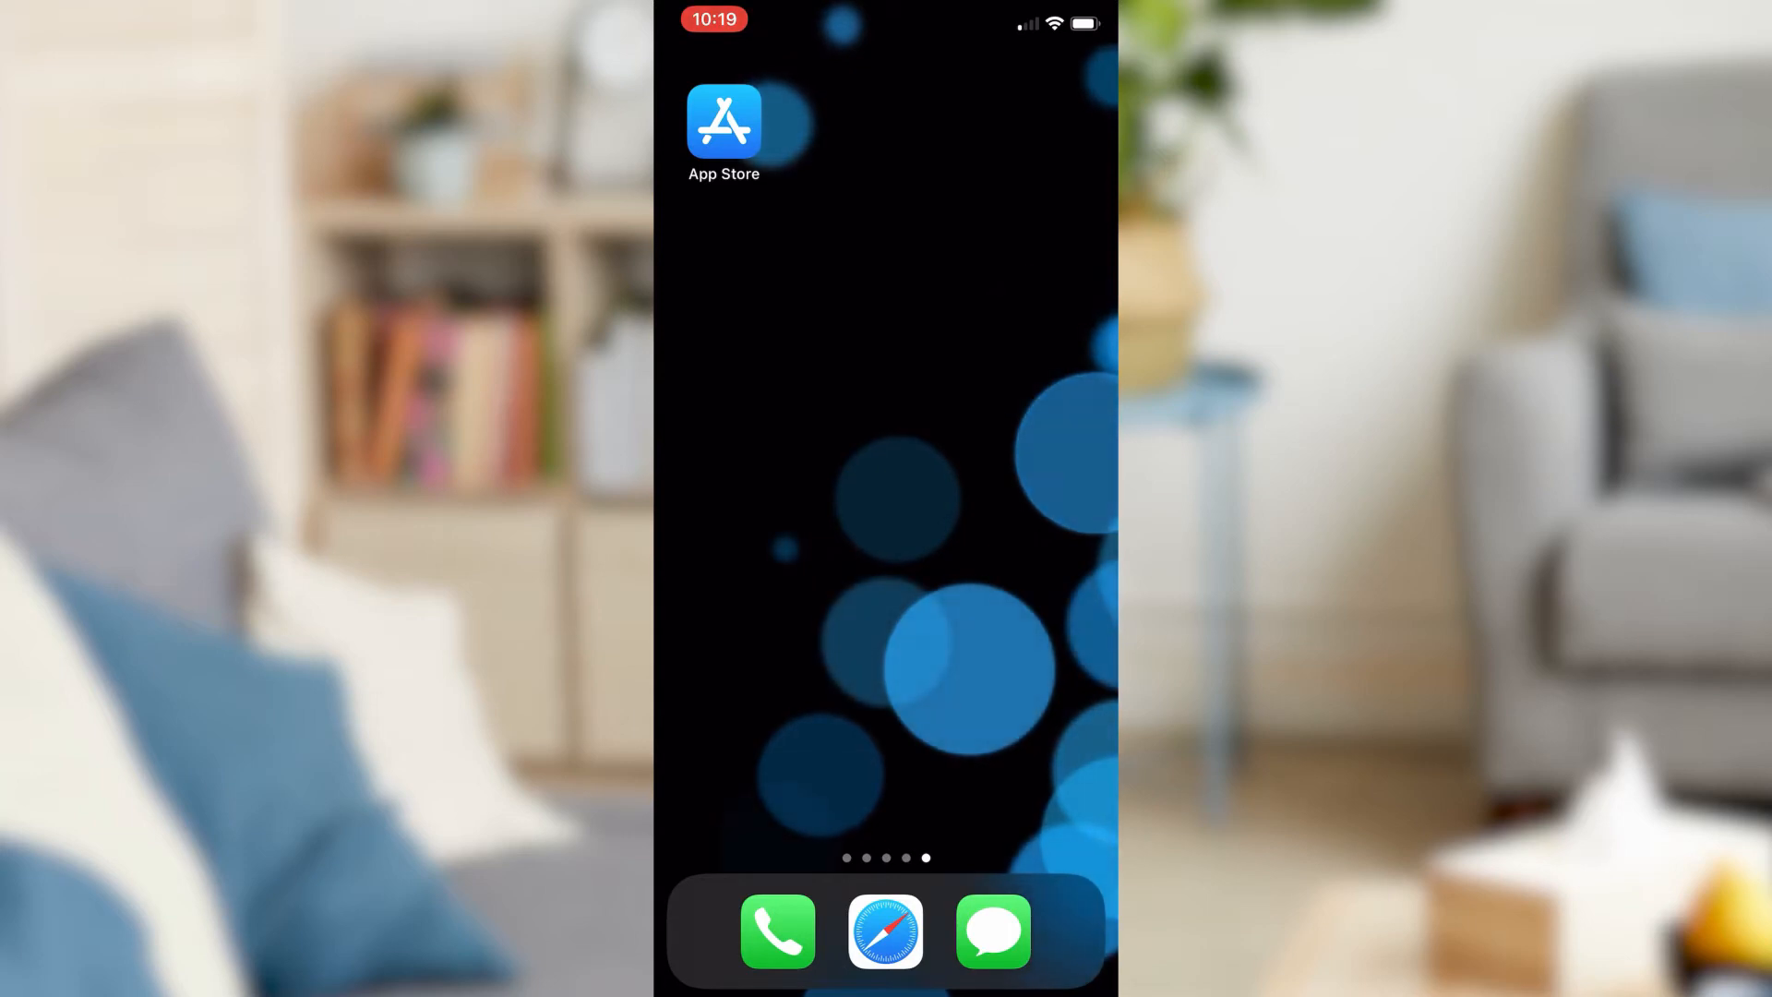
Search the App Store for Oculus and launch the installed Oculus app
click(724, 121)
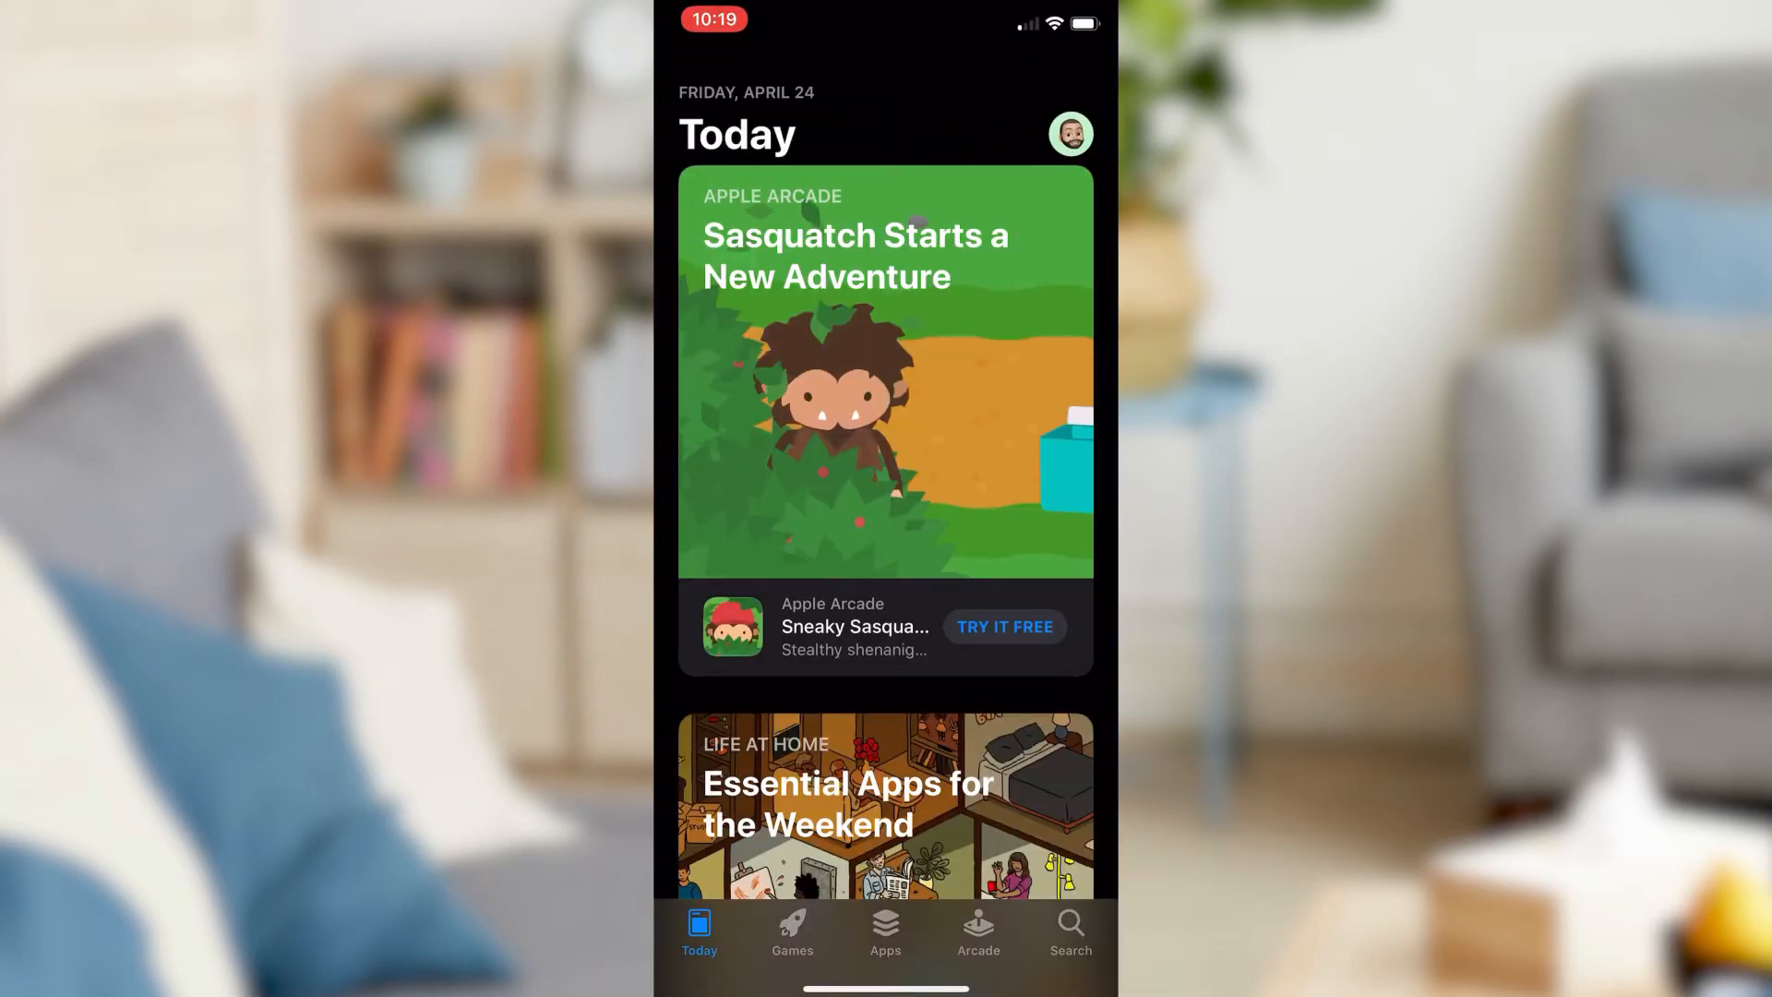
click(1069, 930)
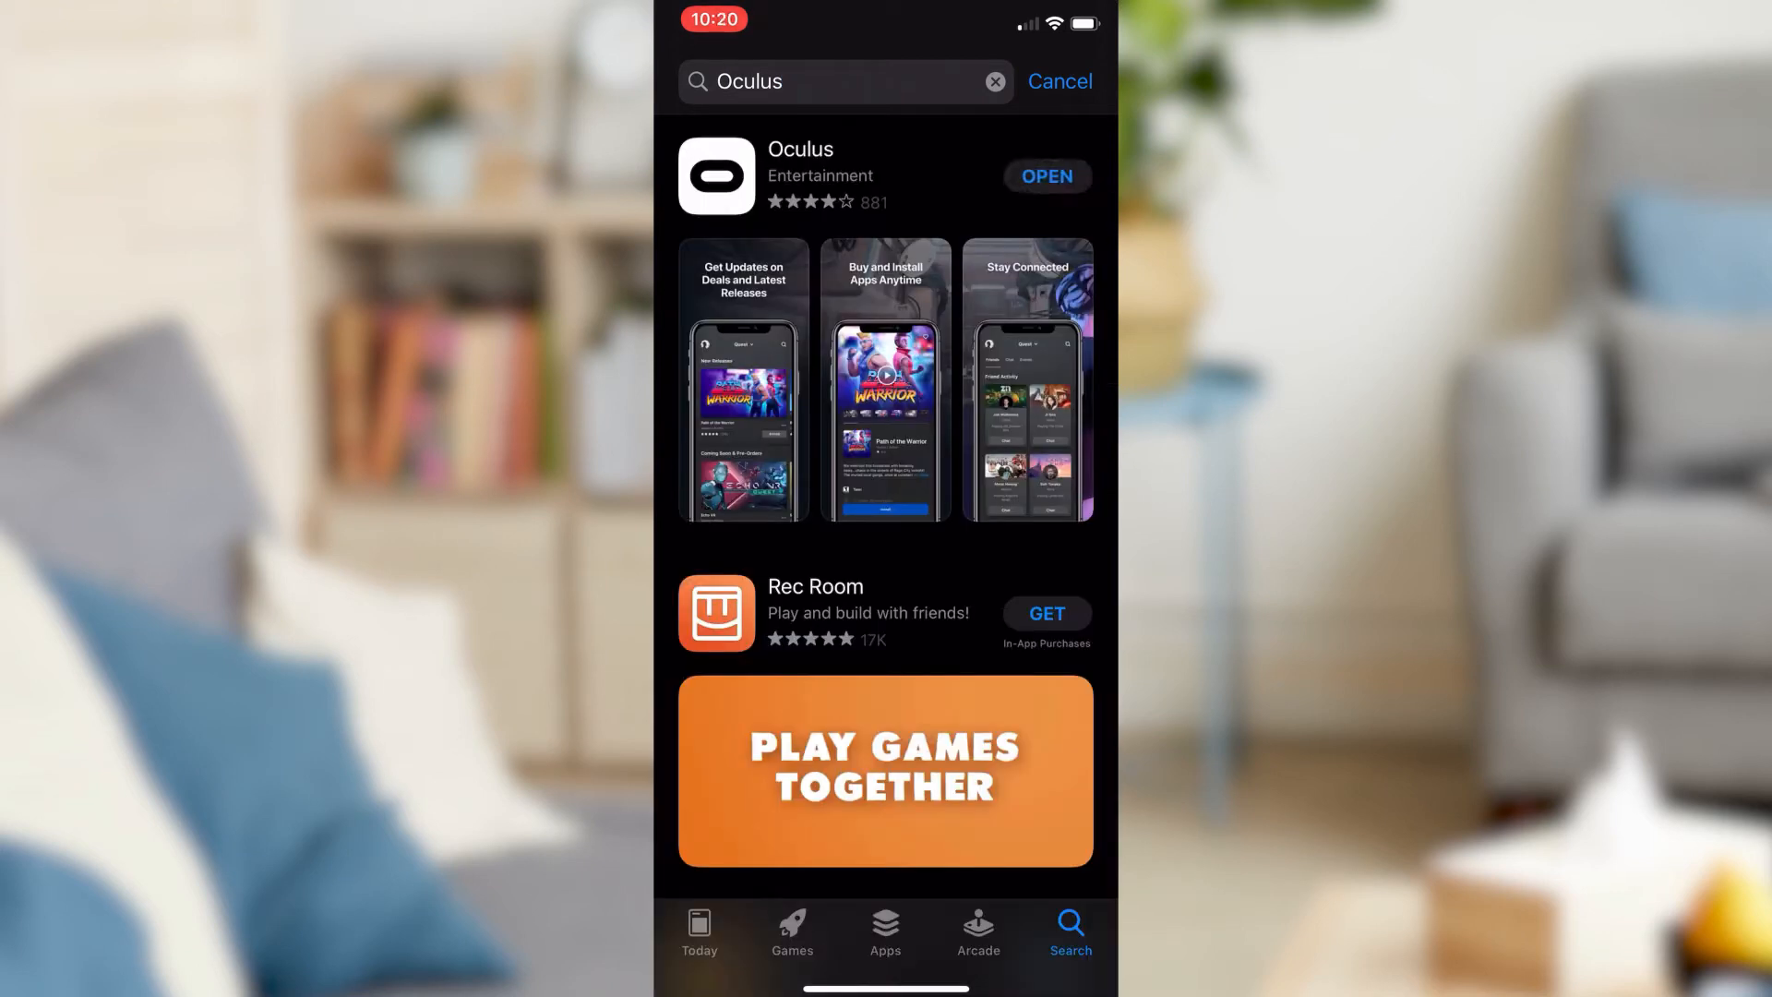
click(1045, 177)
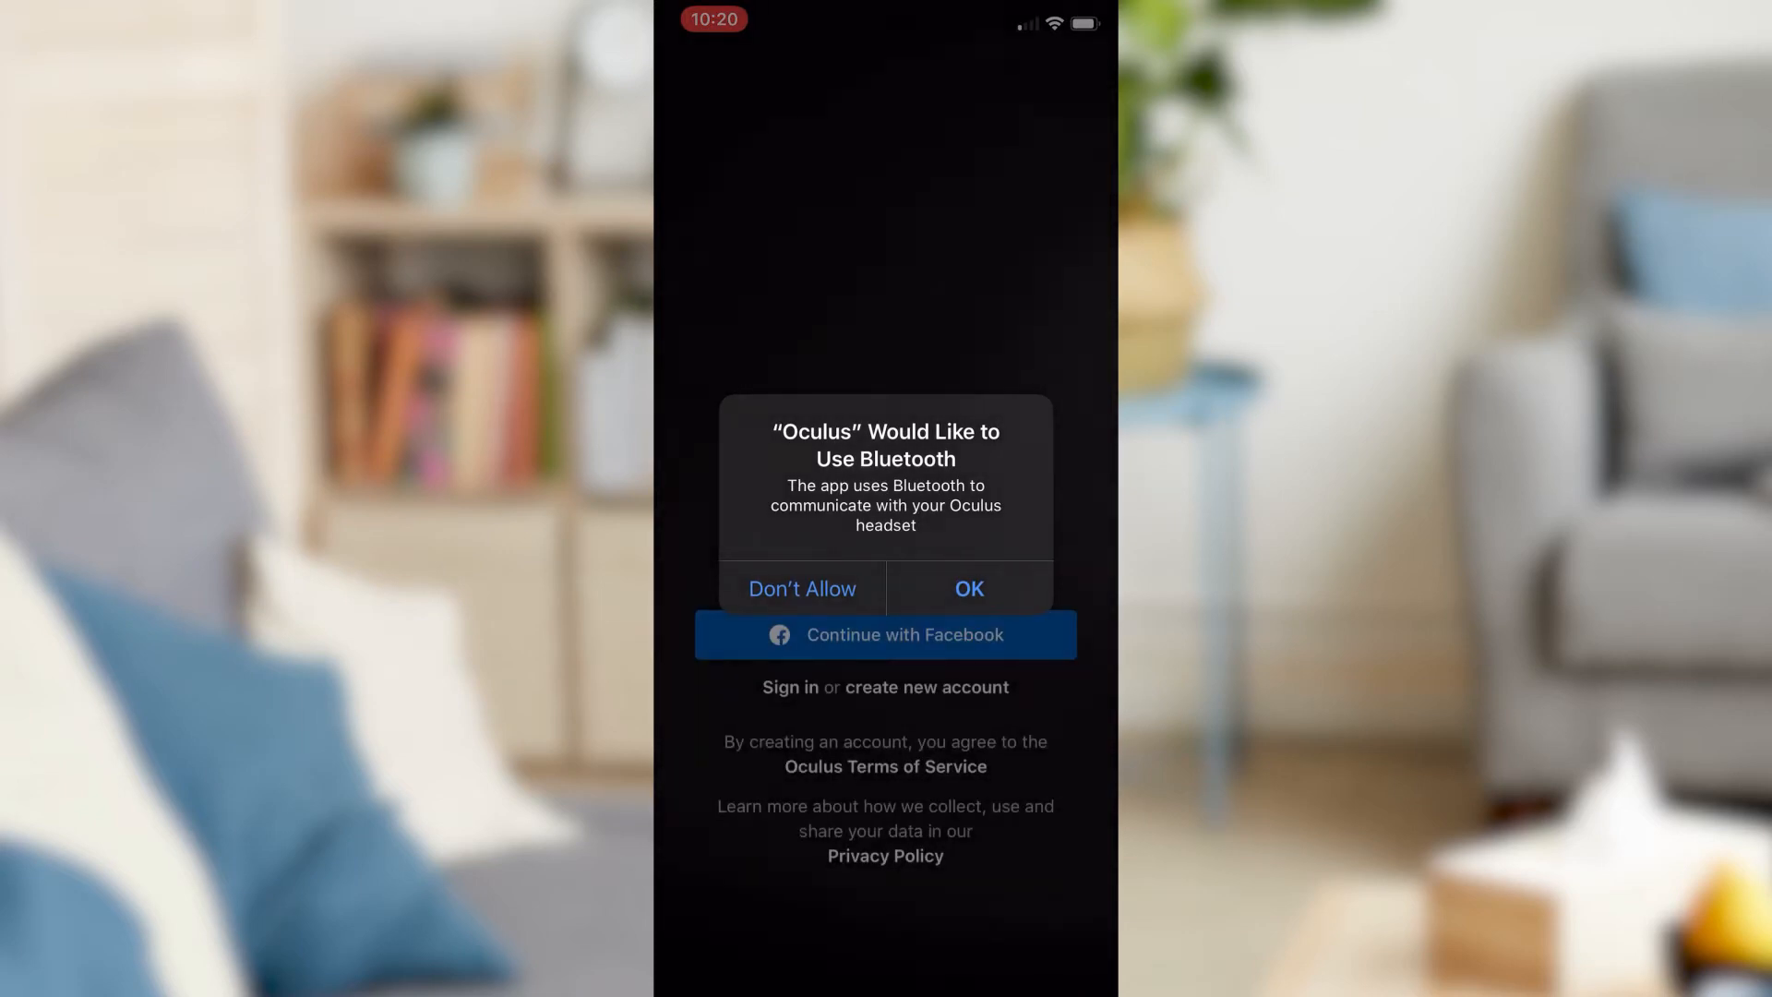
Allow Bluetooth, choose Sign in and submit the account email ending in '.business'
click(967, 588)
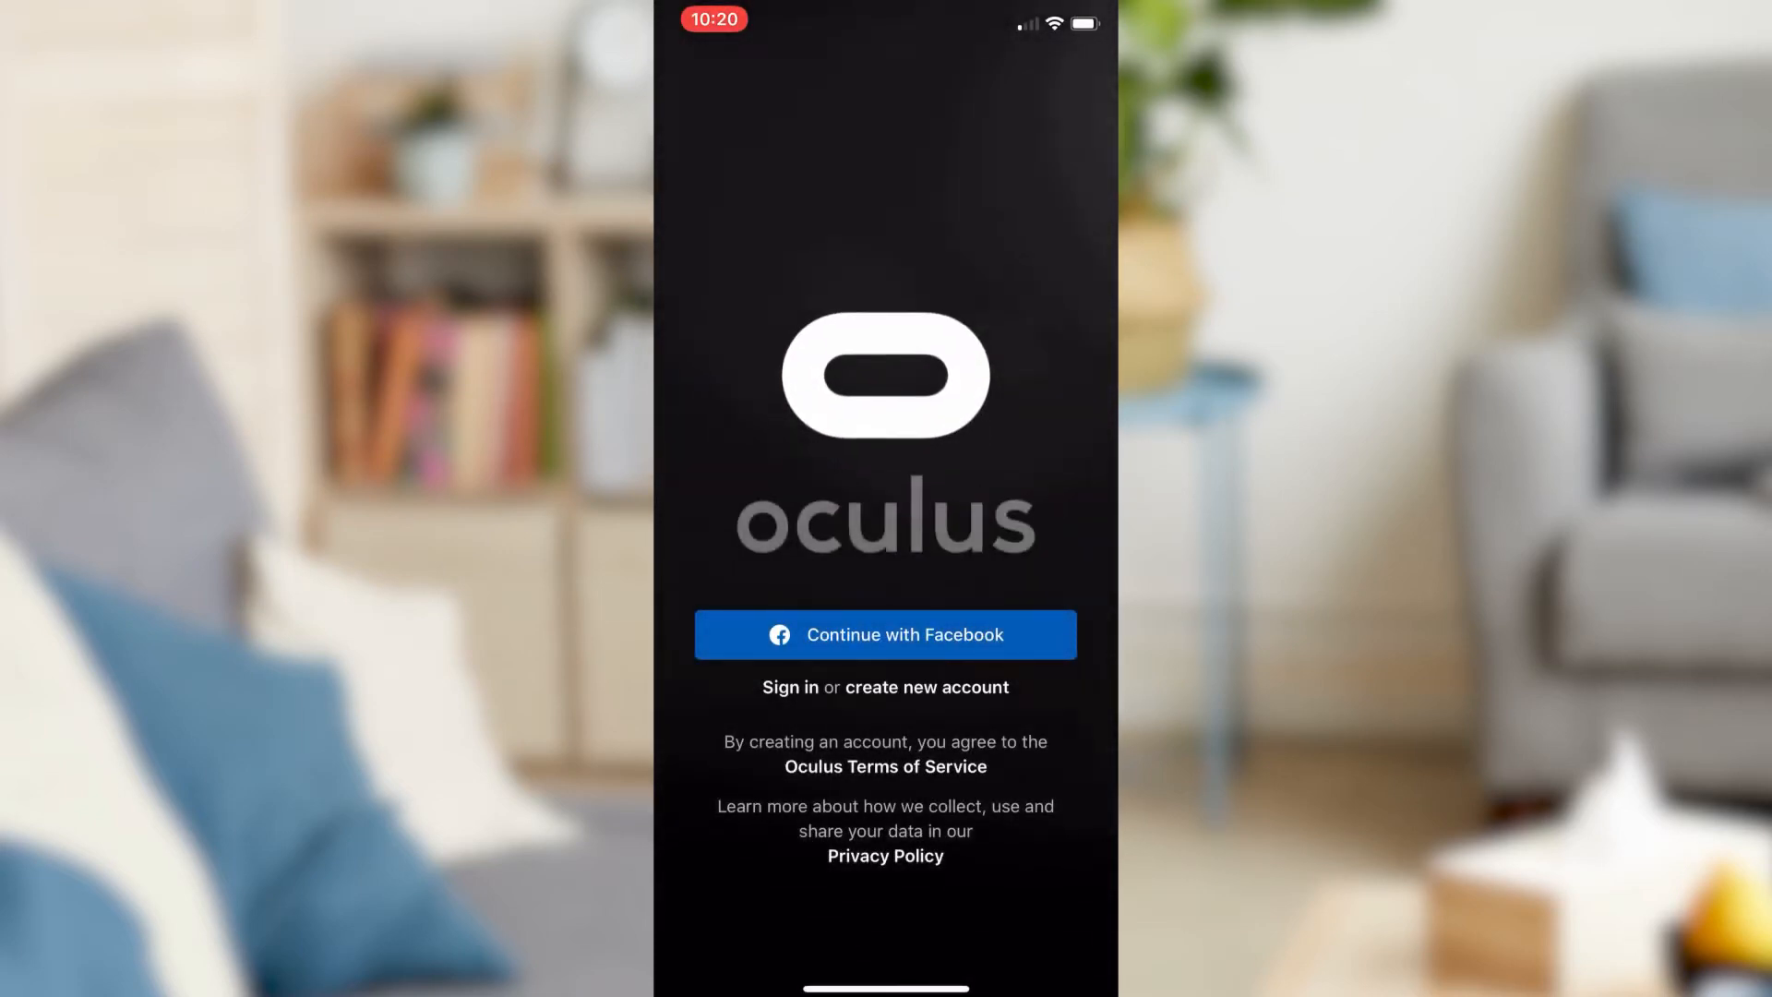
click(790, 687)
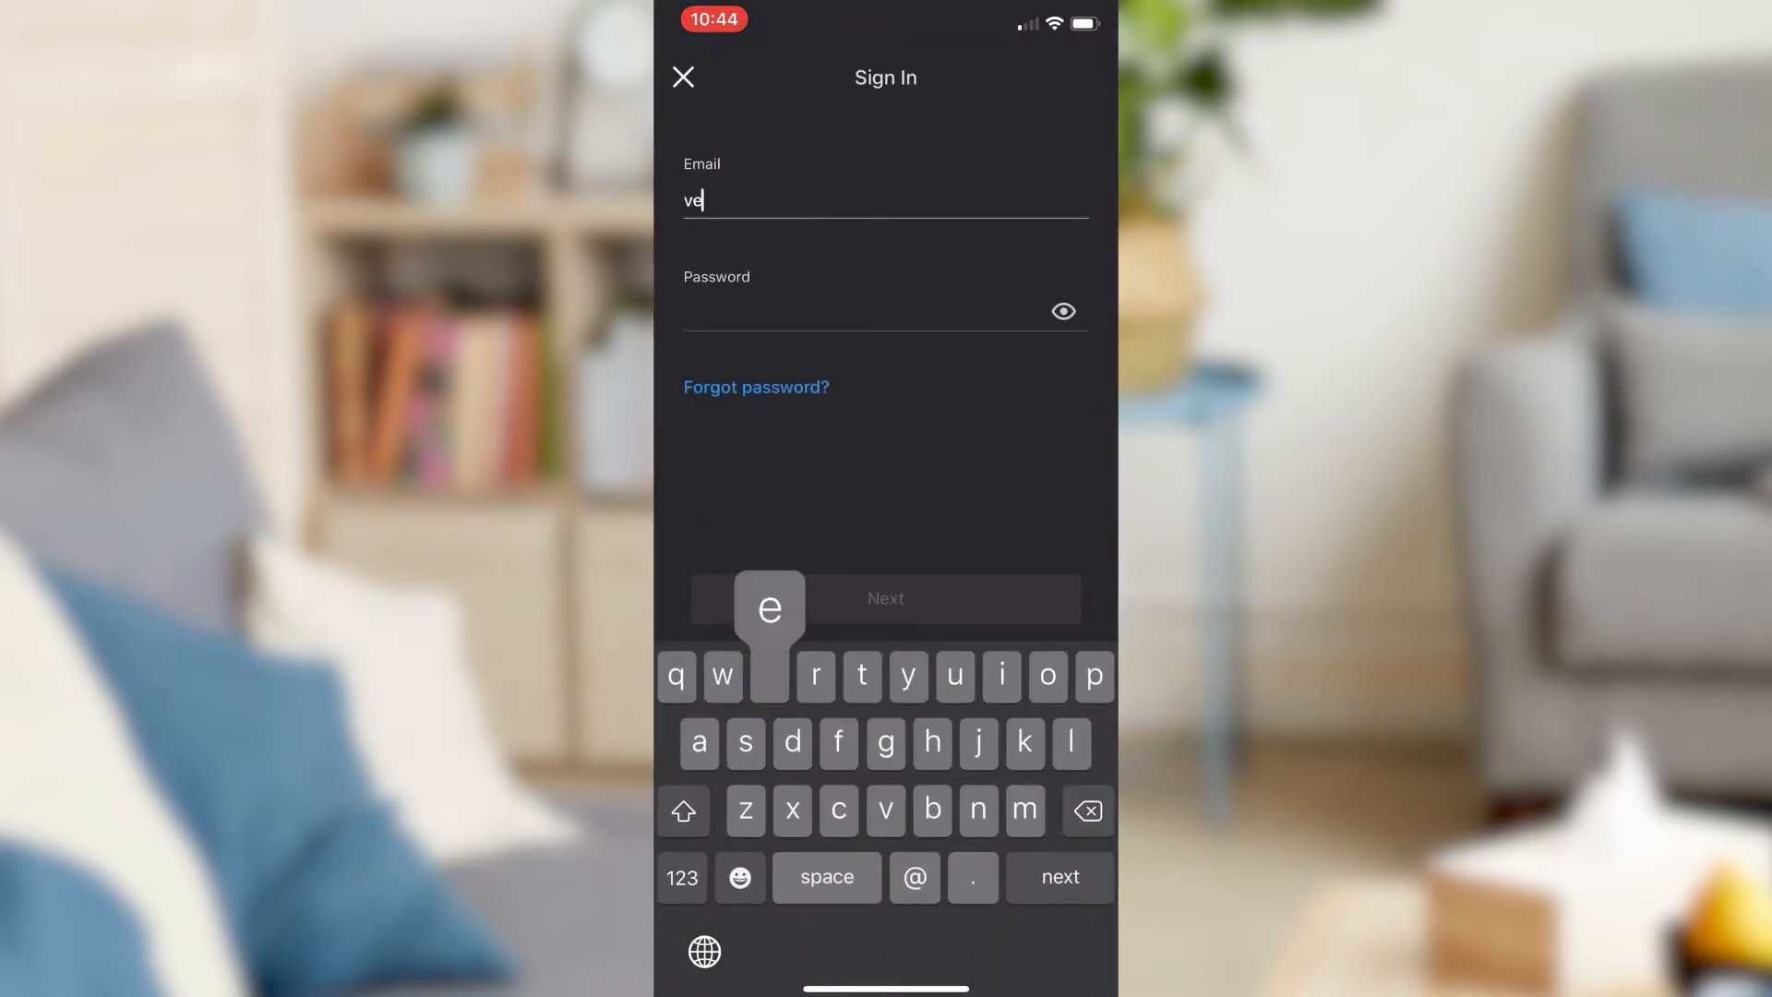
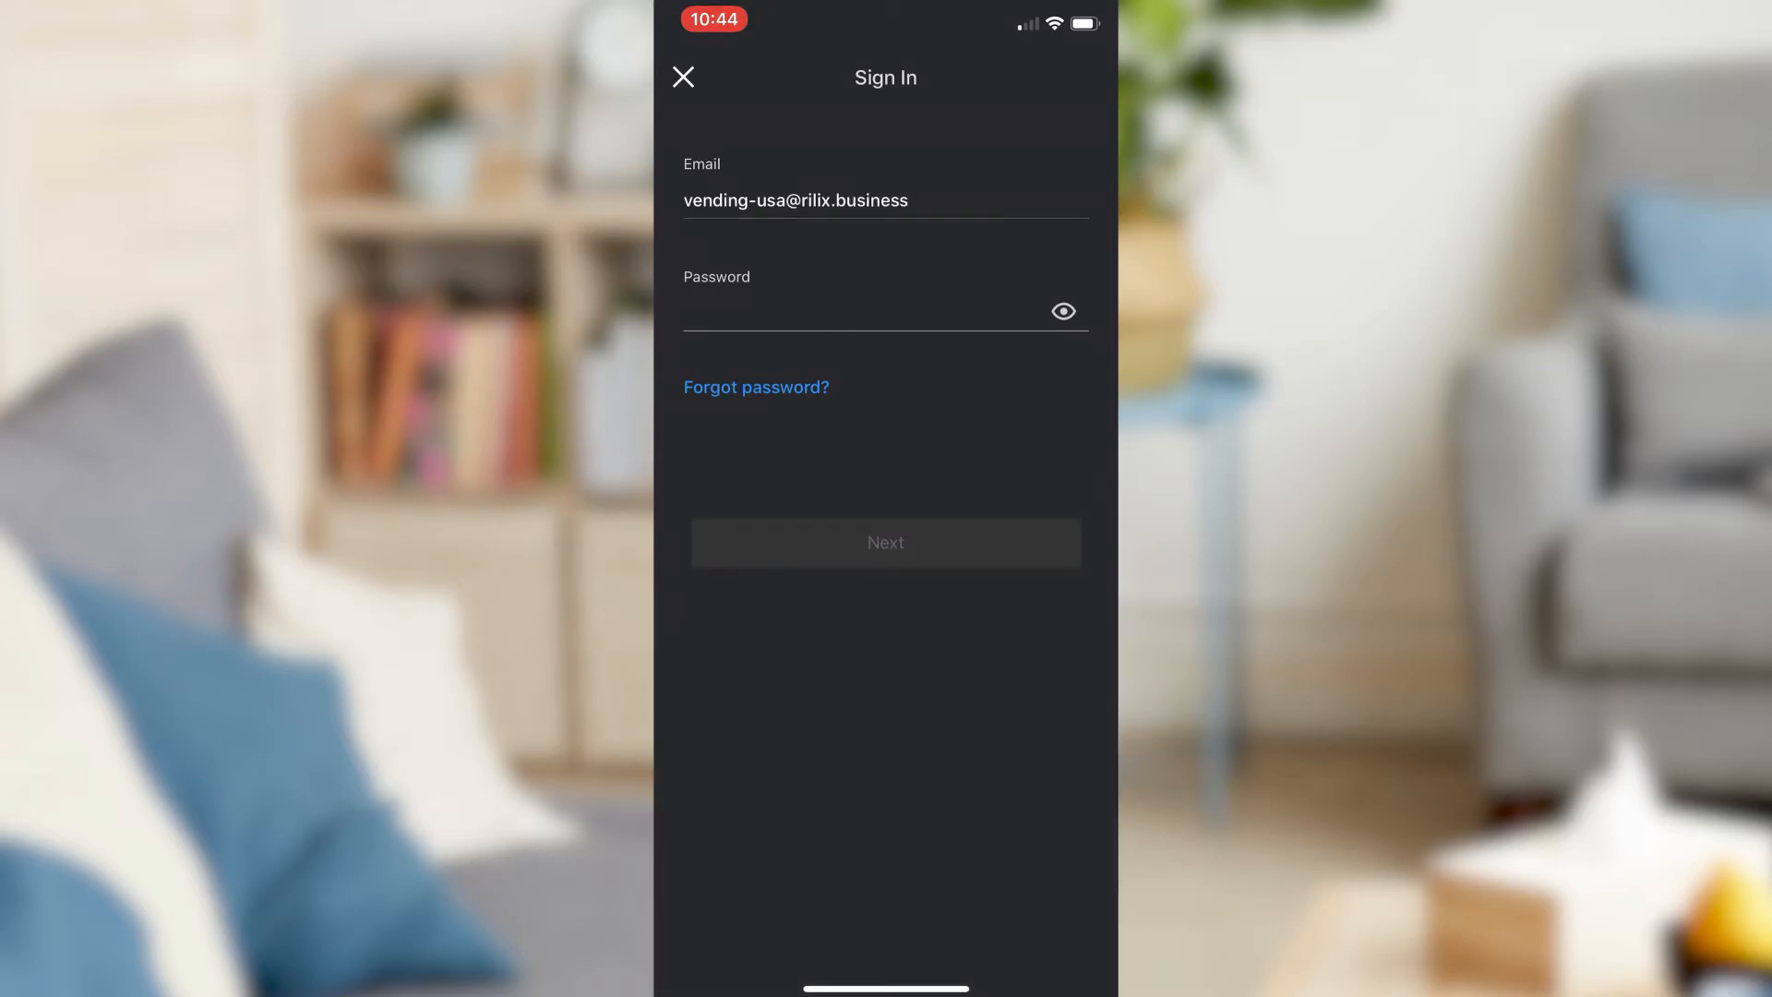
click(884, 311)
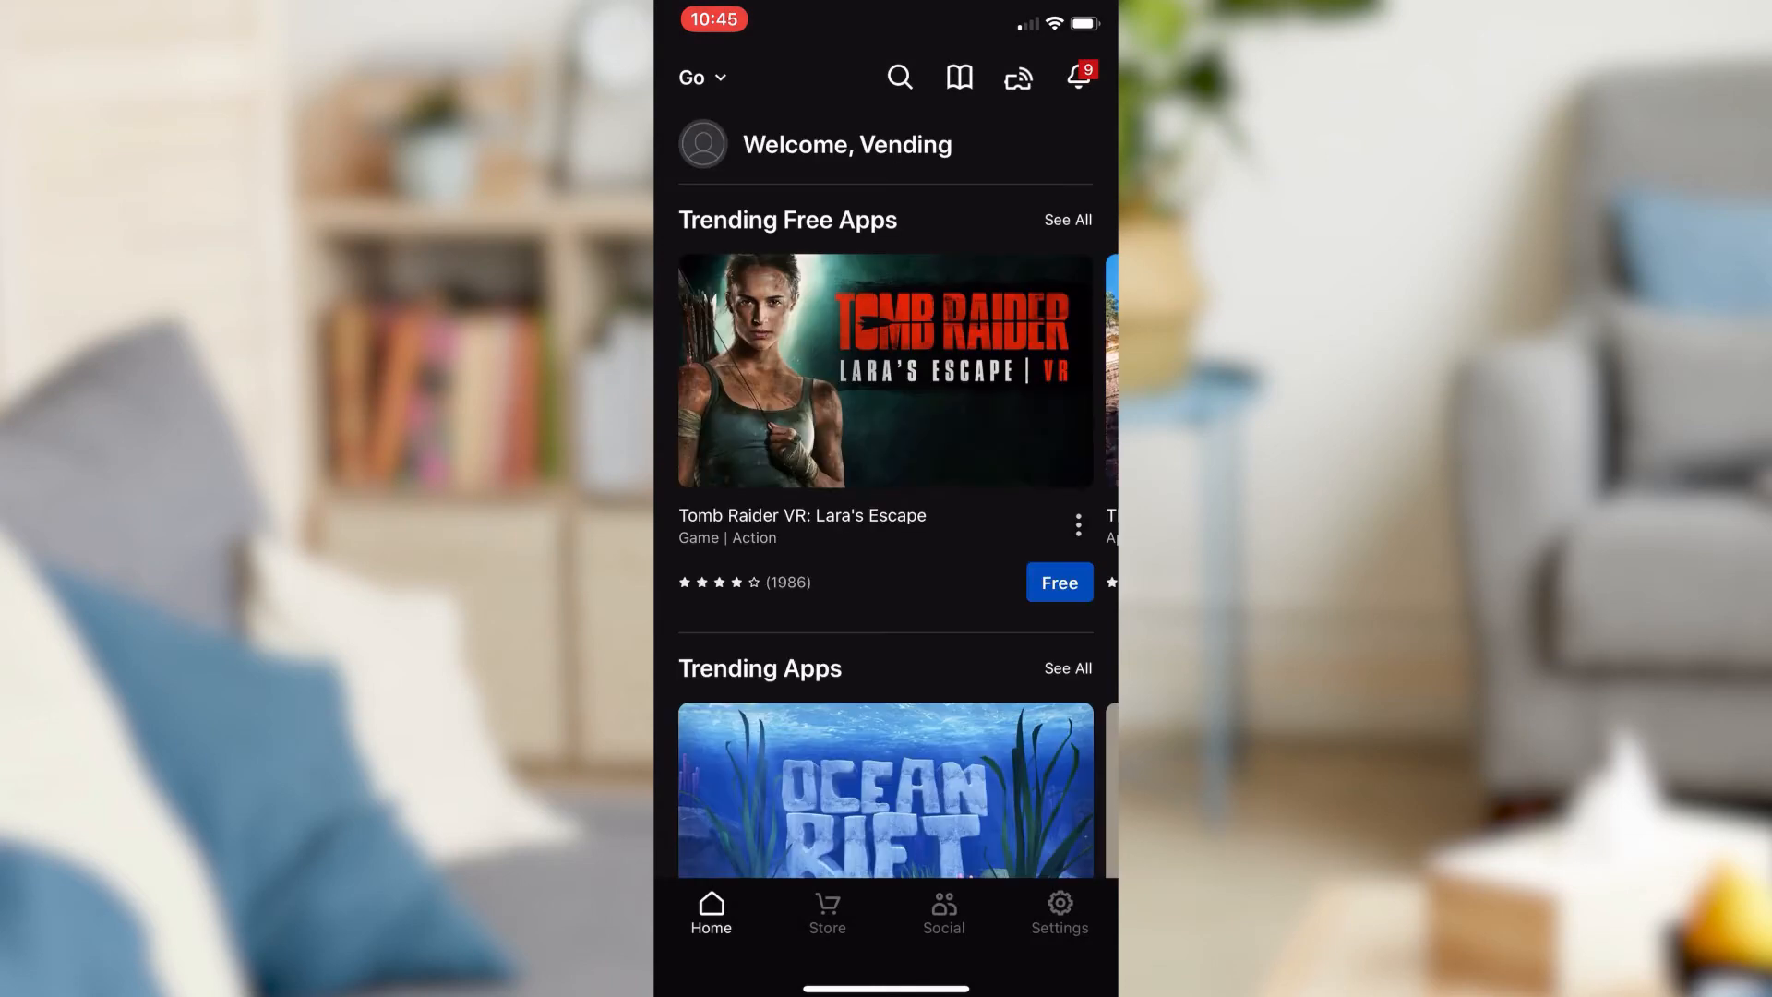
Show the Settings screen with the signed-in account and paired Oculus Go headsets
click(1057, 912)
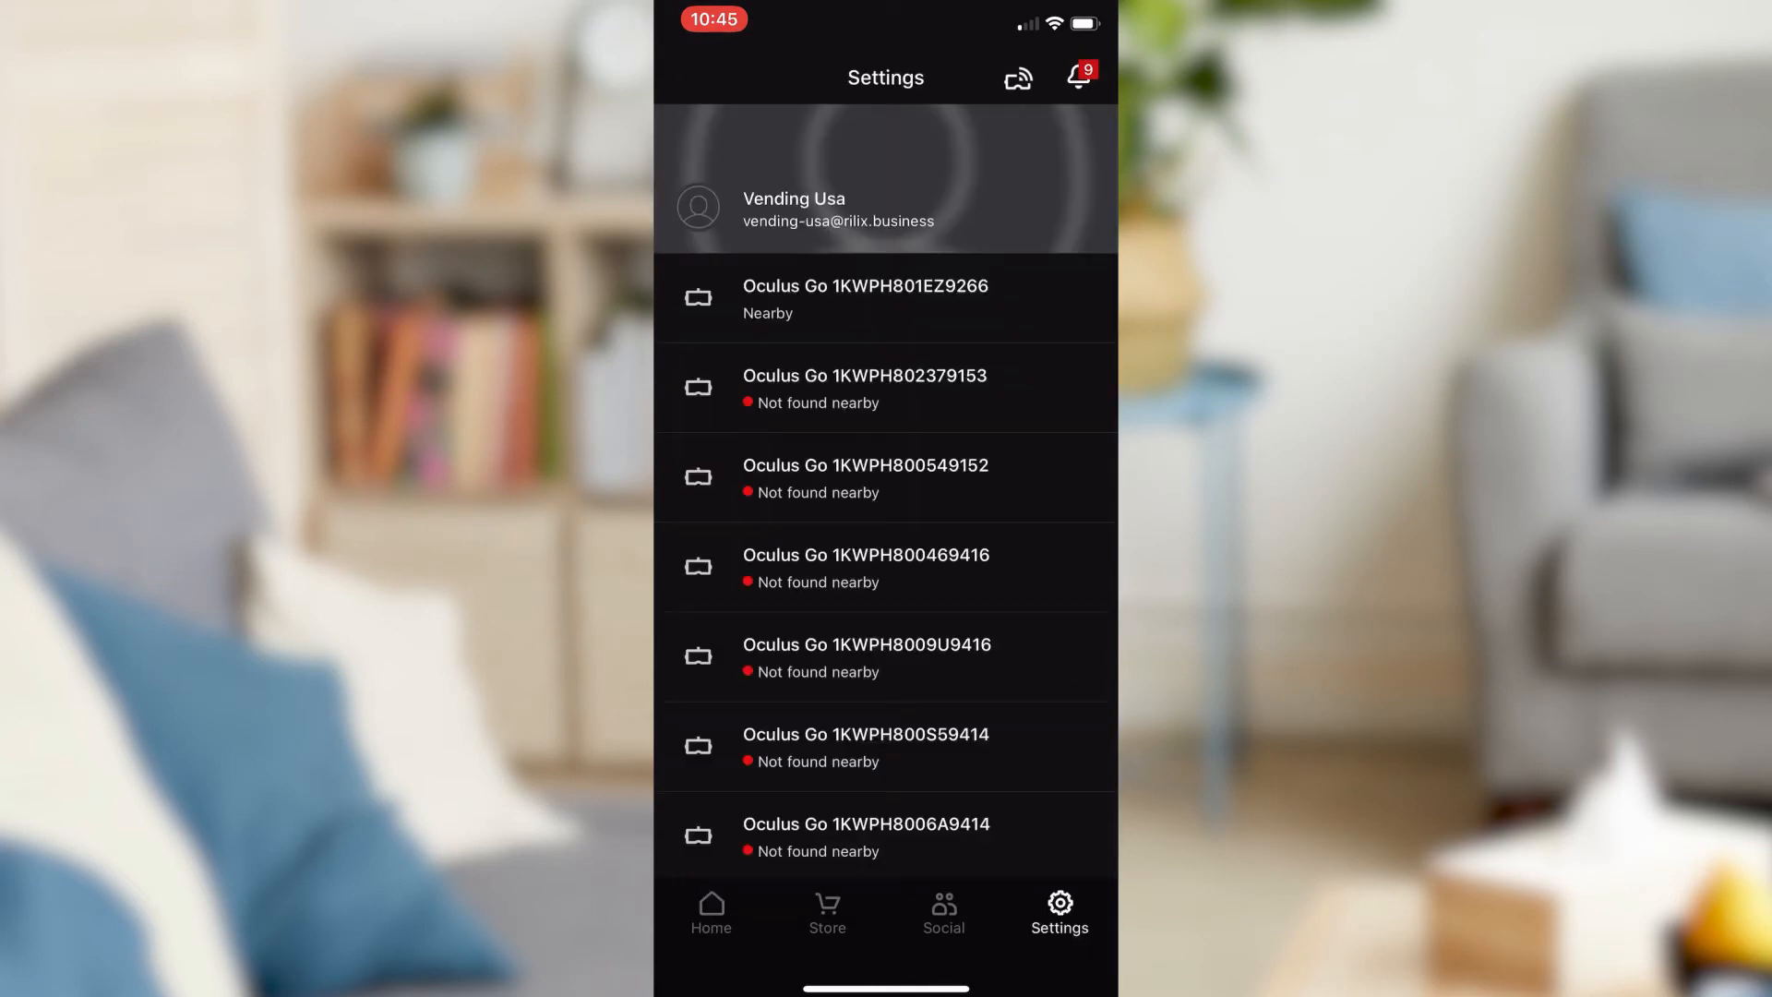
scroll(down, 3)
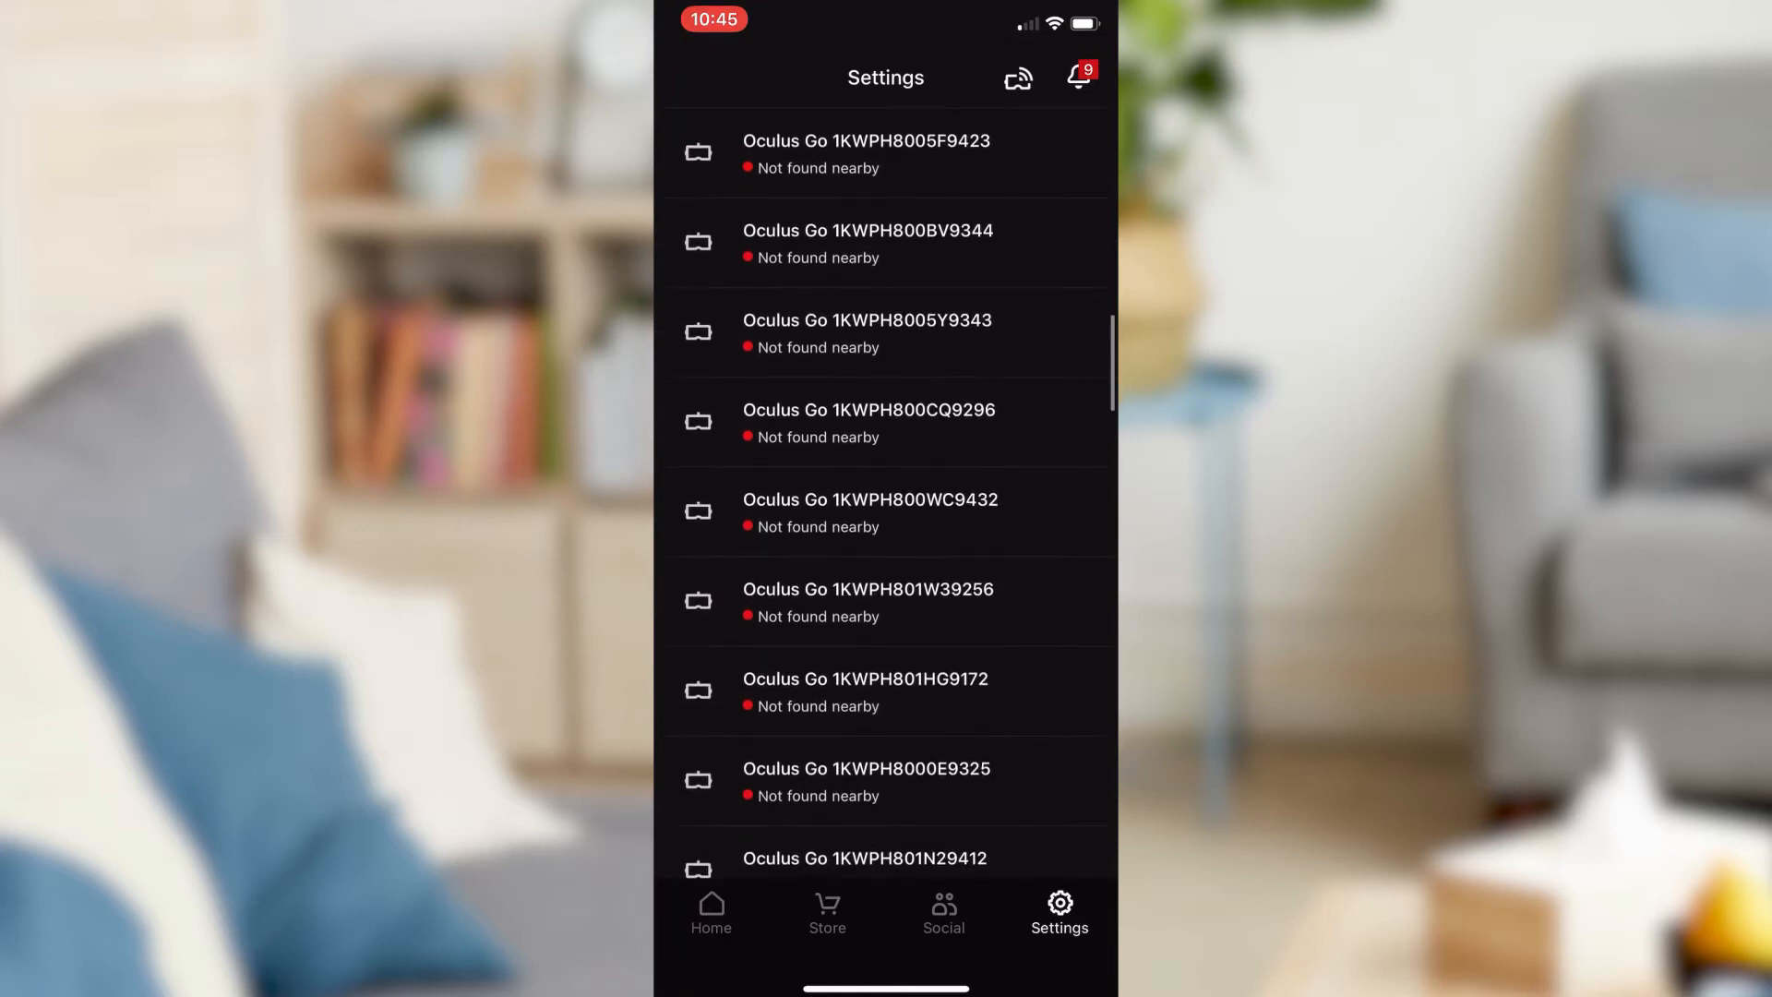
scroll(down, 3)
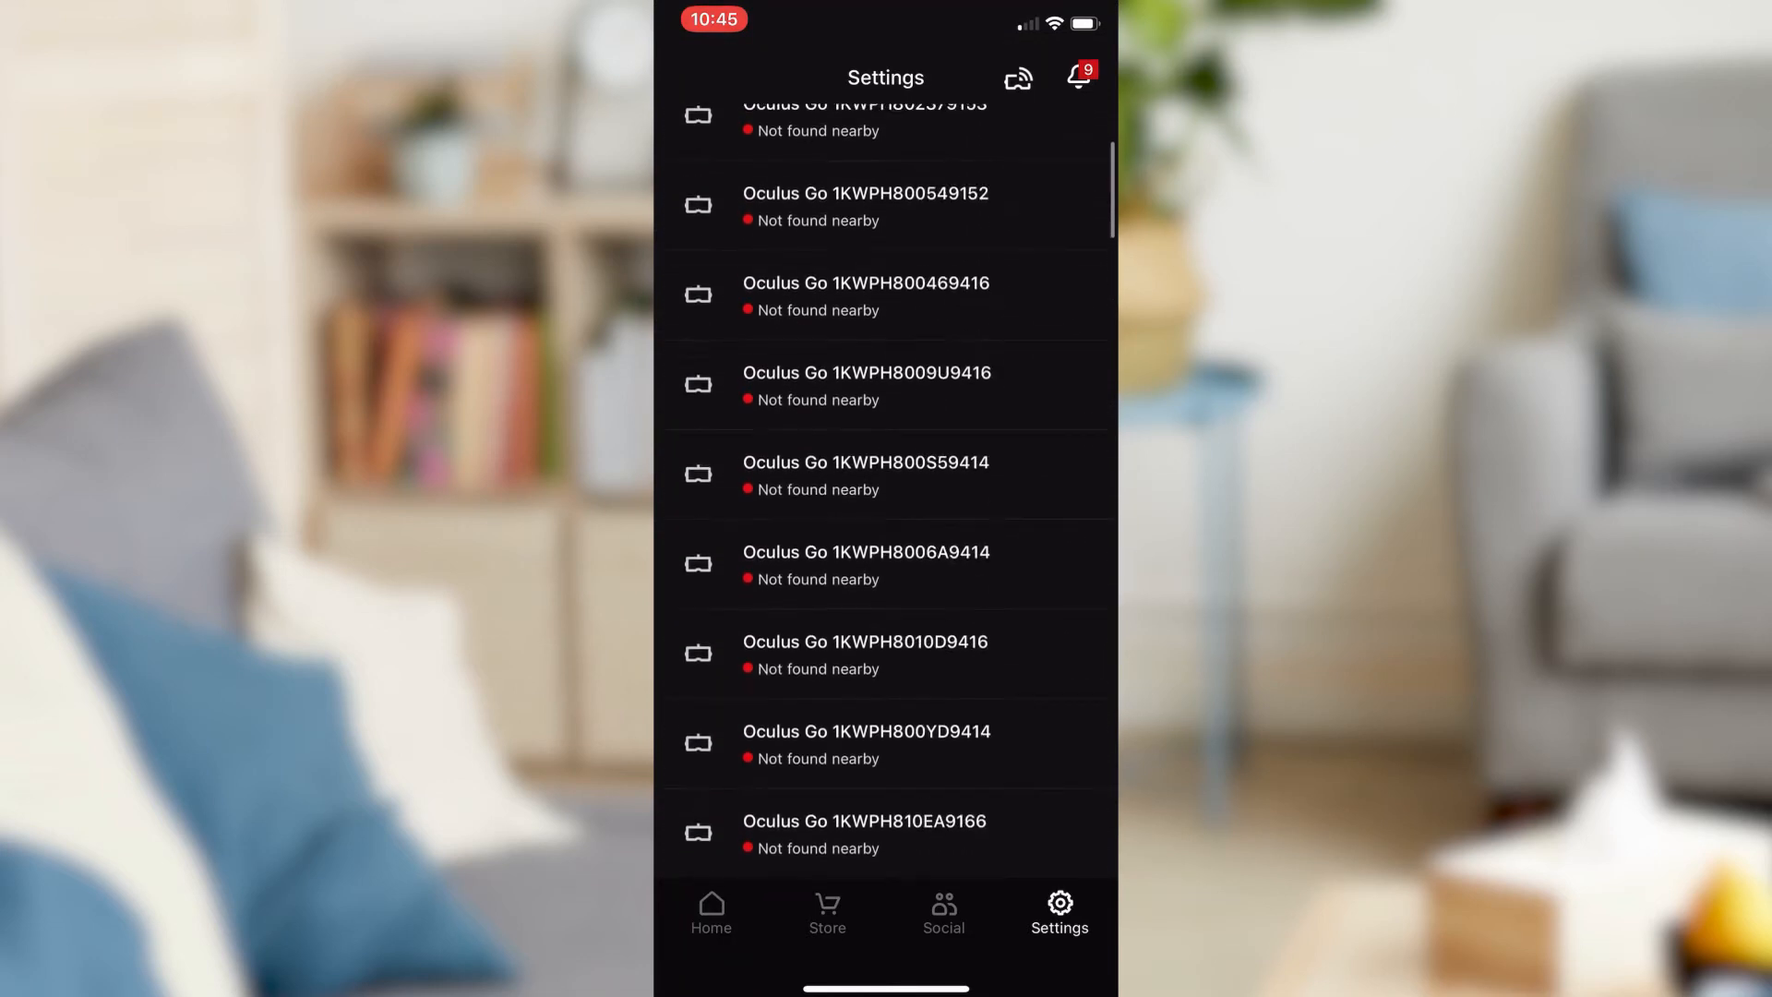
scroll(down, 3)
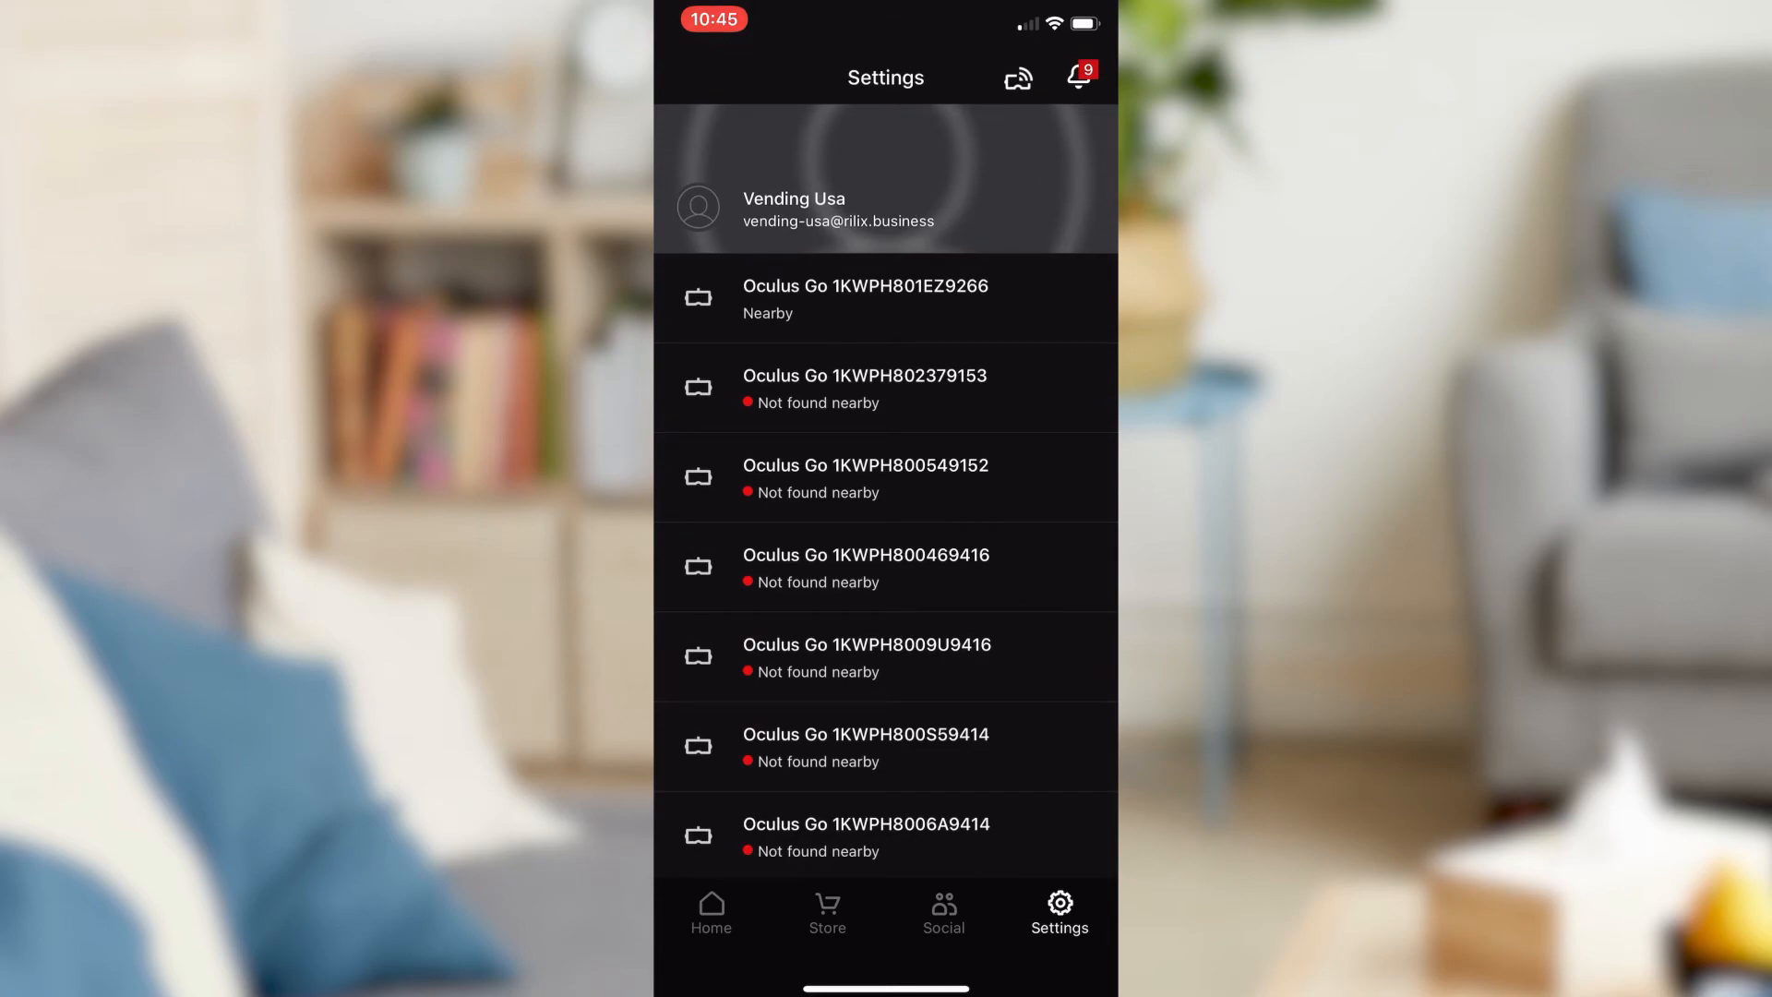
Select the Oculus Go marked Nearby to reach its Wi-Fi network list
click(884, 299)
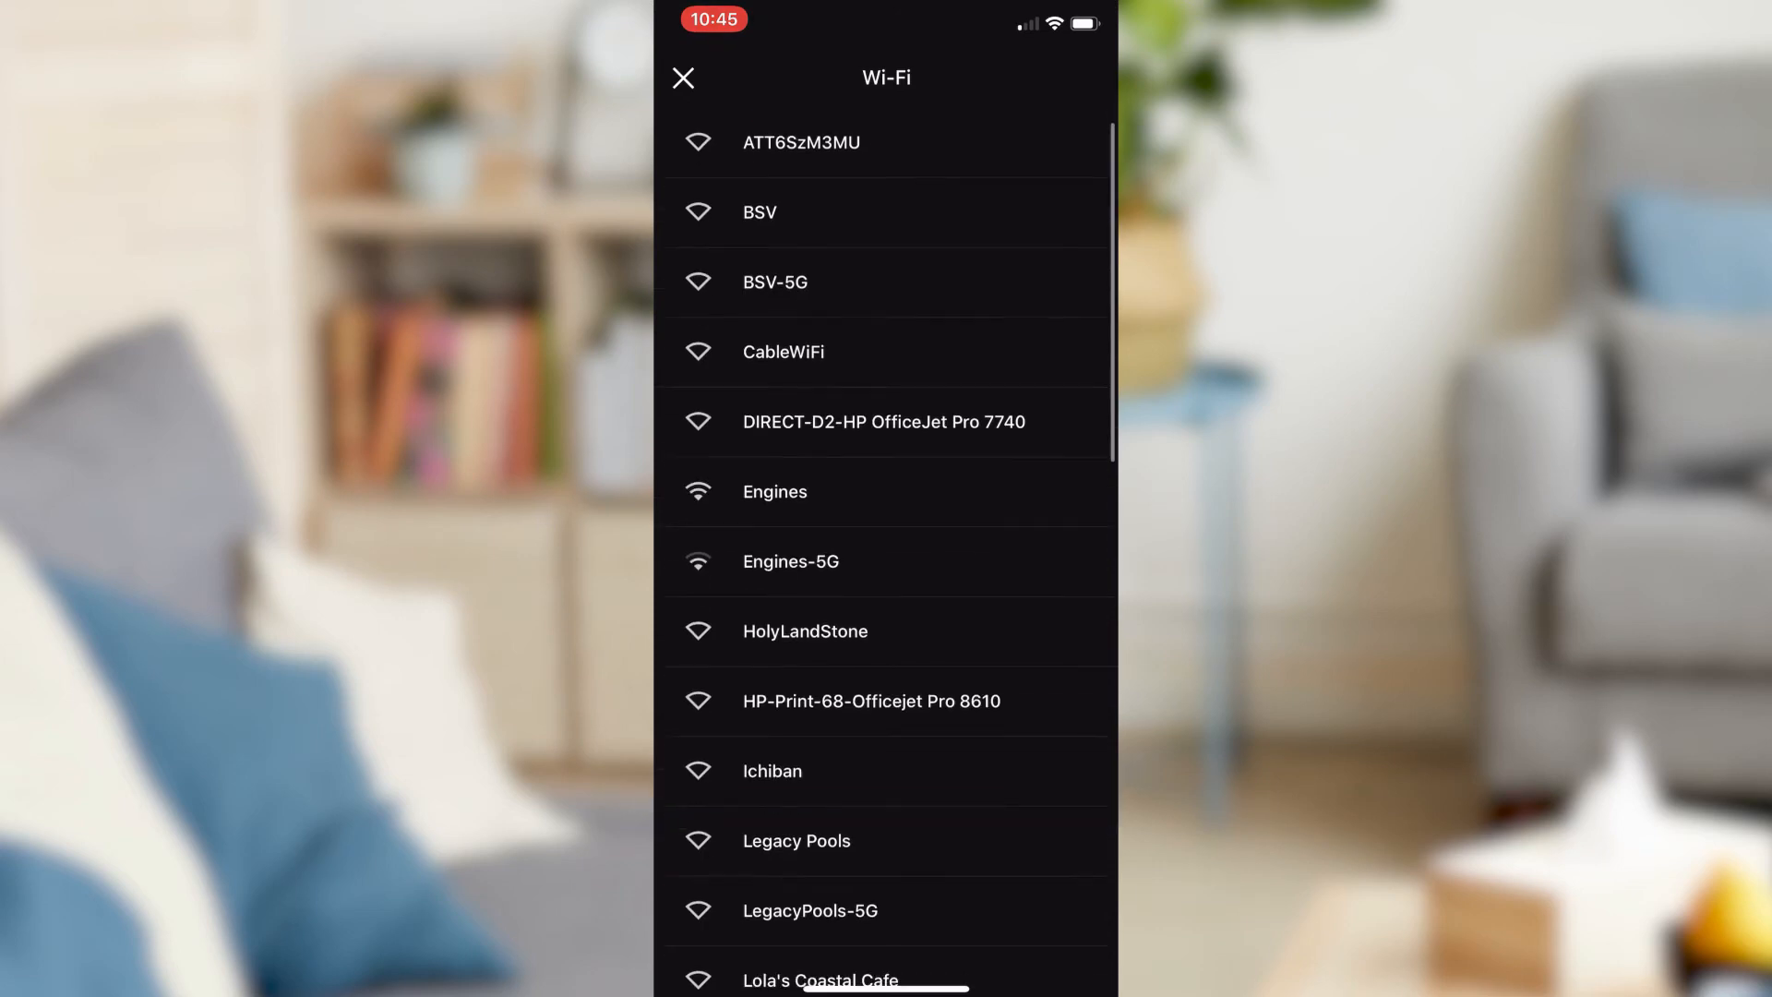
Join a MySpectrum network on the headset and return to its Settings entry
scroll(down, 3)
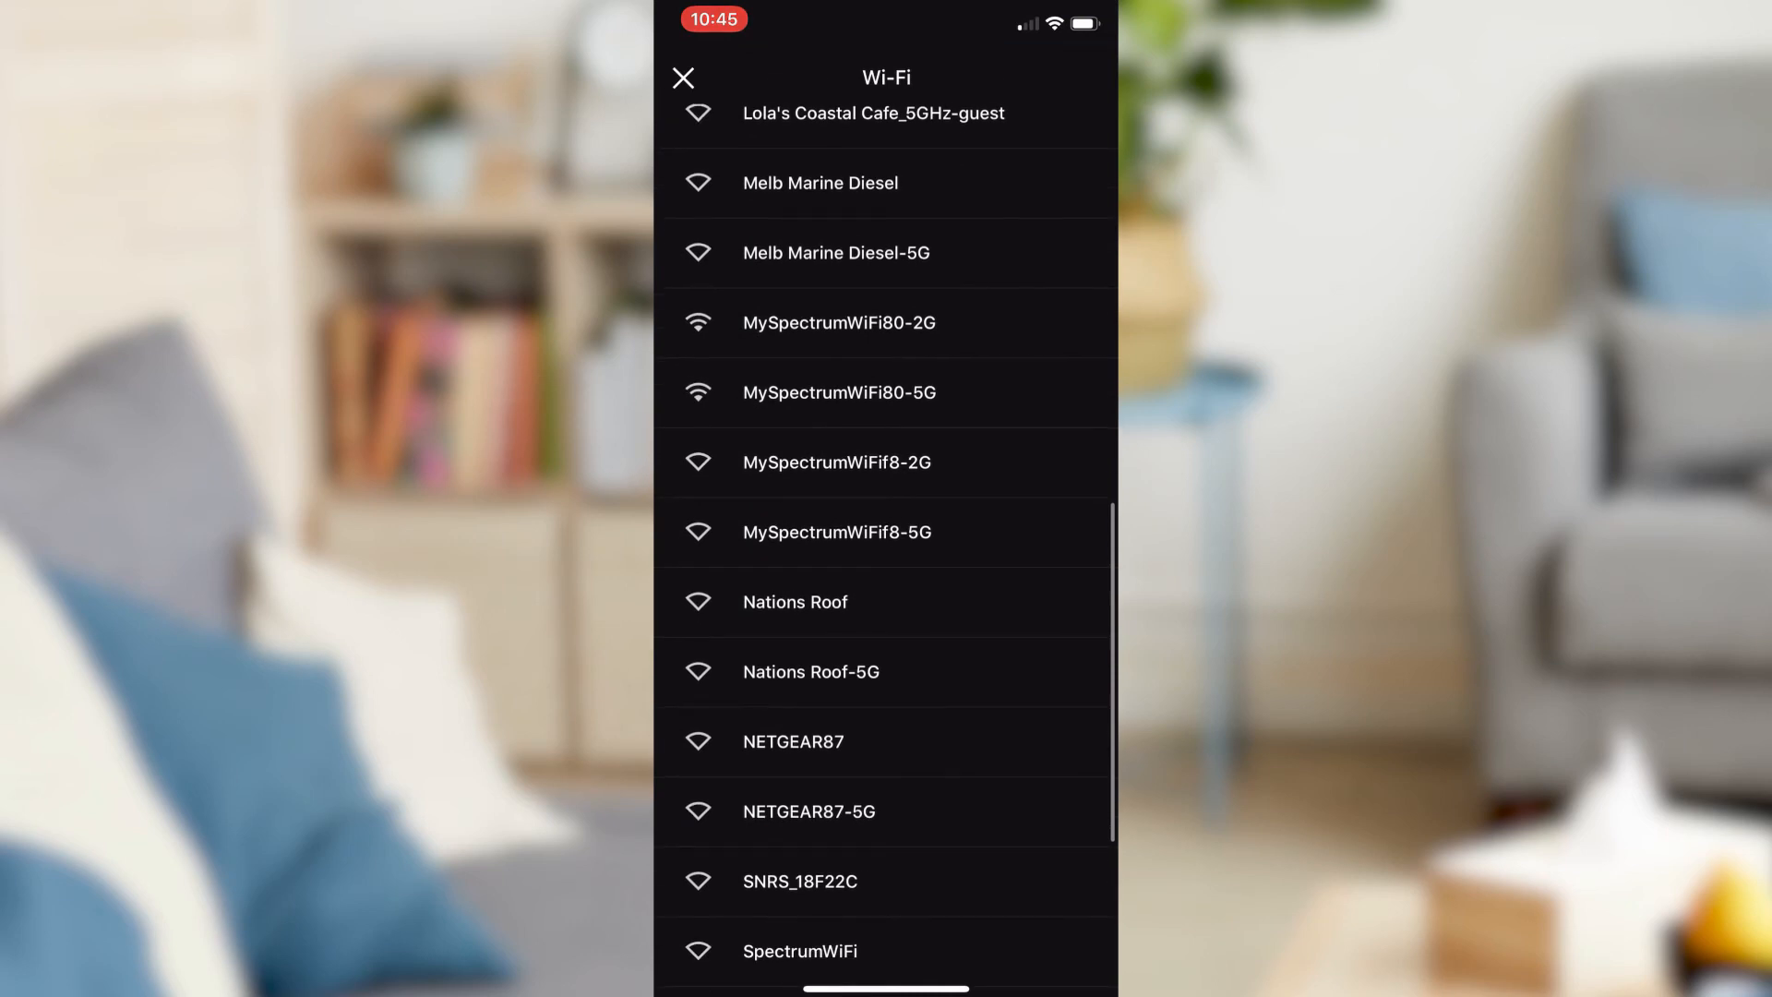
click(838, 392)
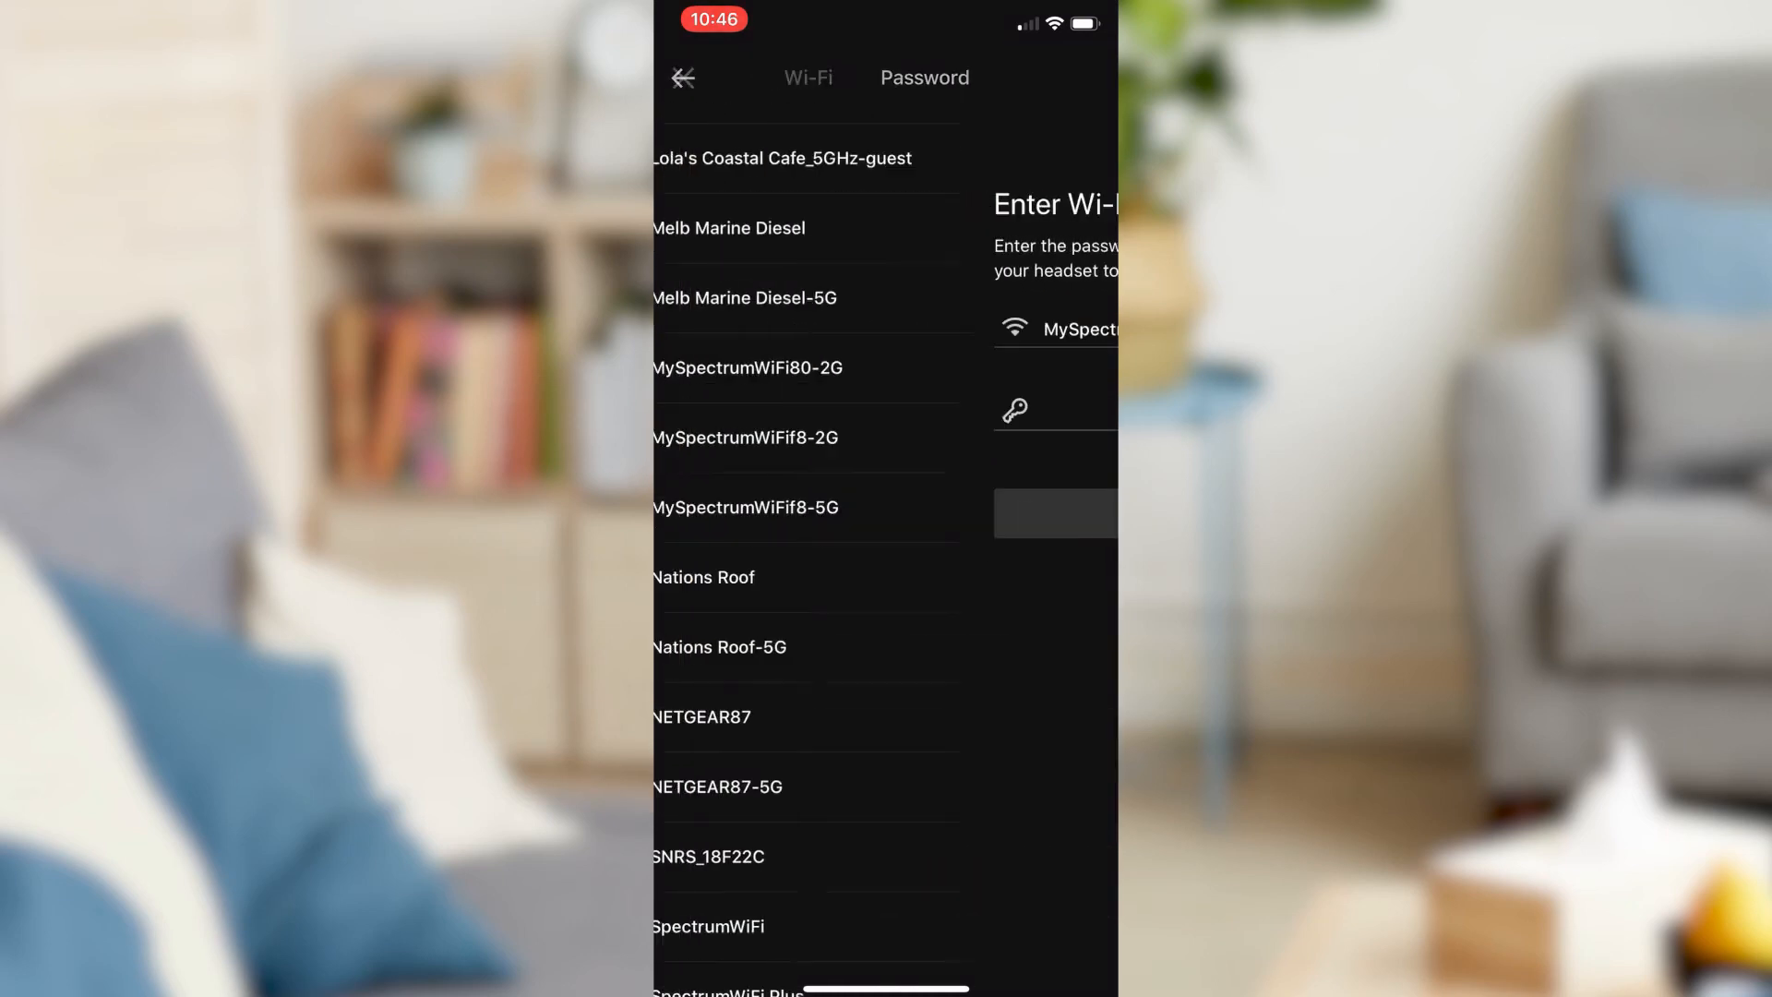
click(683, 78)
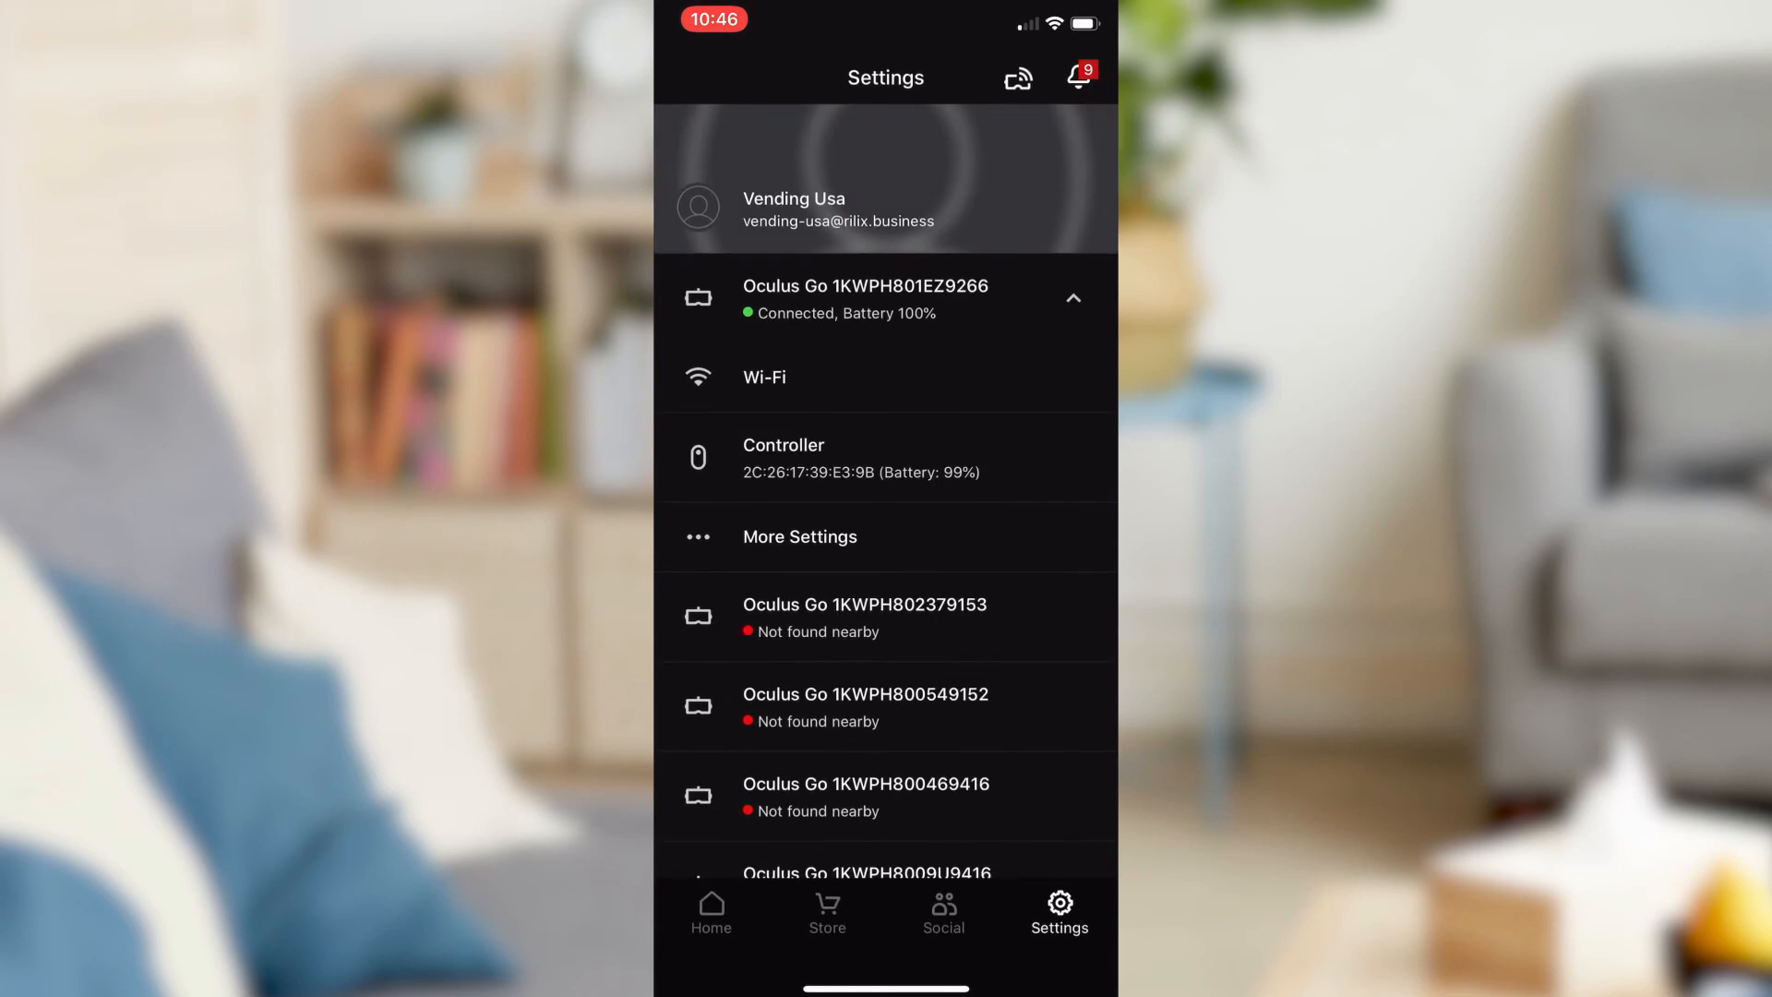